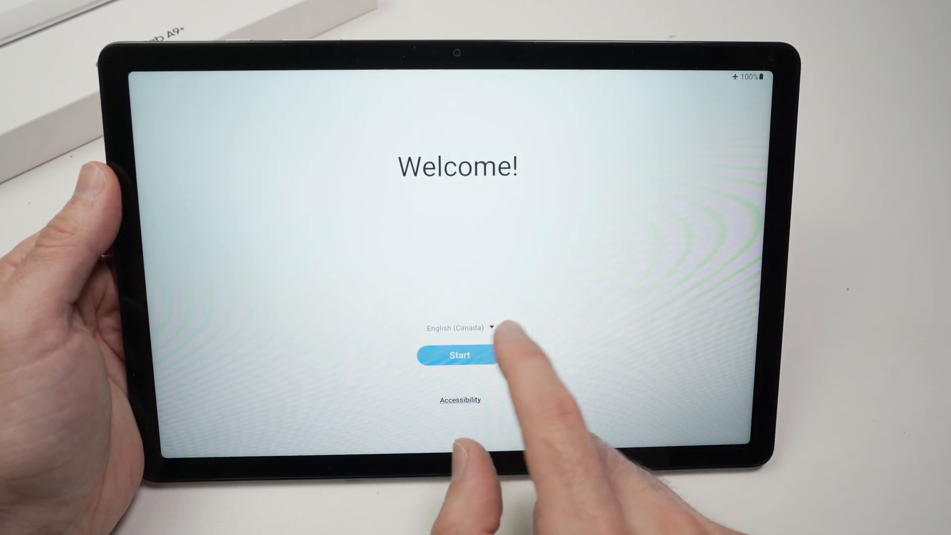
Keep English (Canada) as the display language and start tablet setup.
left_click(459, 327)
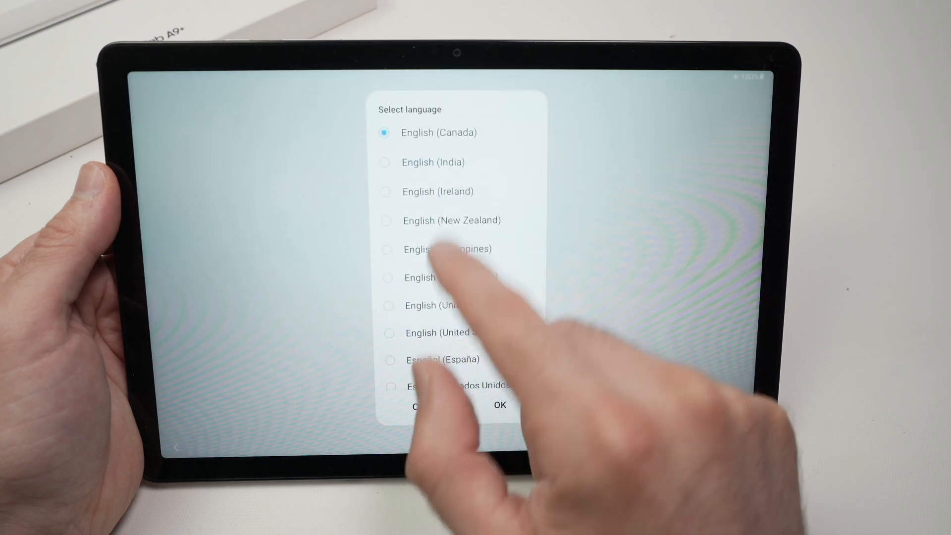
scroll("down", 3)
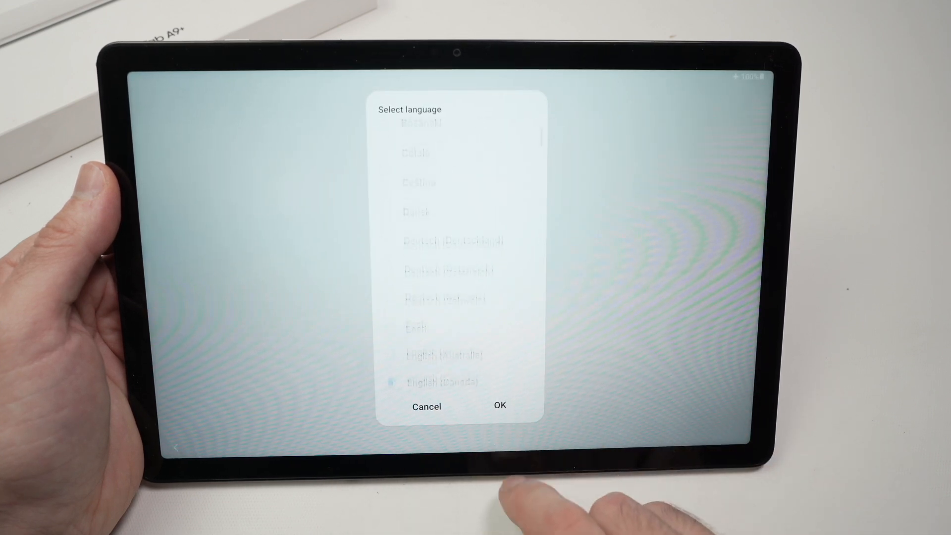
left_click(499, 405)
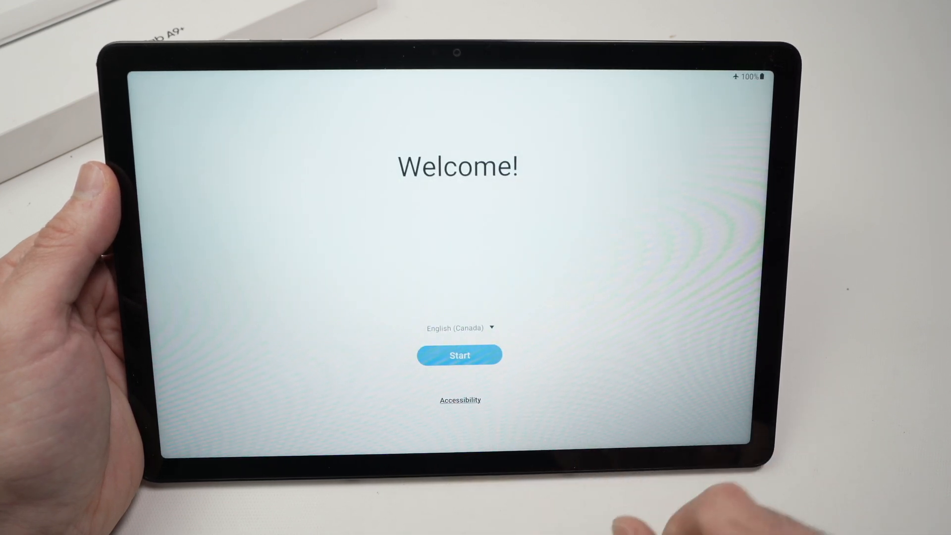
left_click(459, 354)
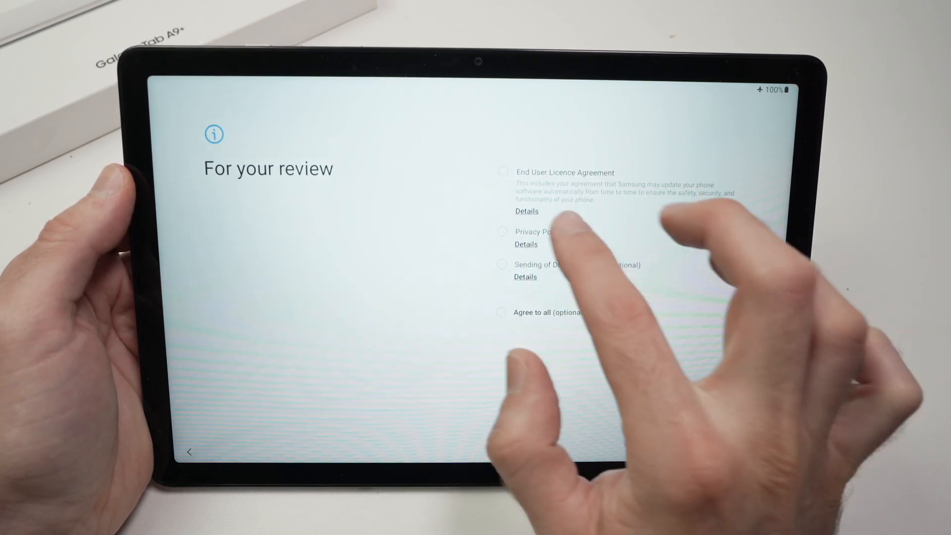
Accept the End User Licence Agreement and Privacy Policy, leaving diagnostic data off.
left_click(503, 172)
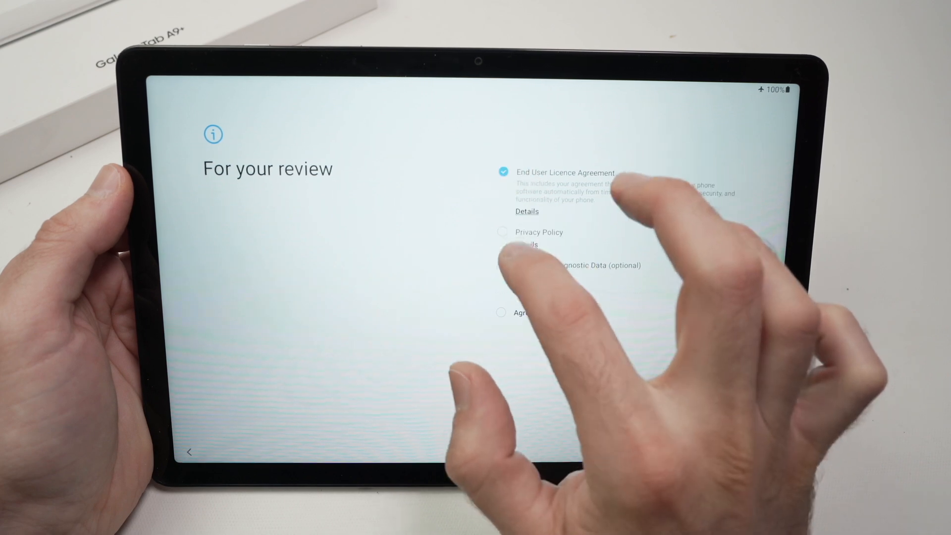
left_click(502, 231)
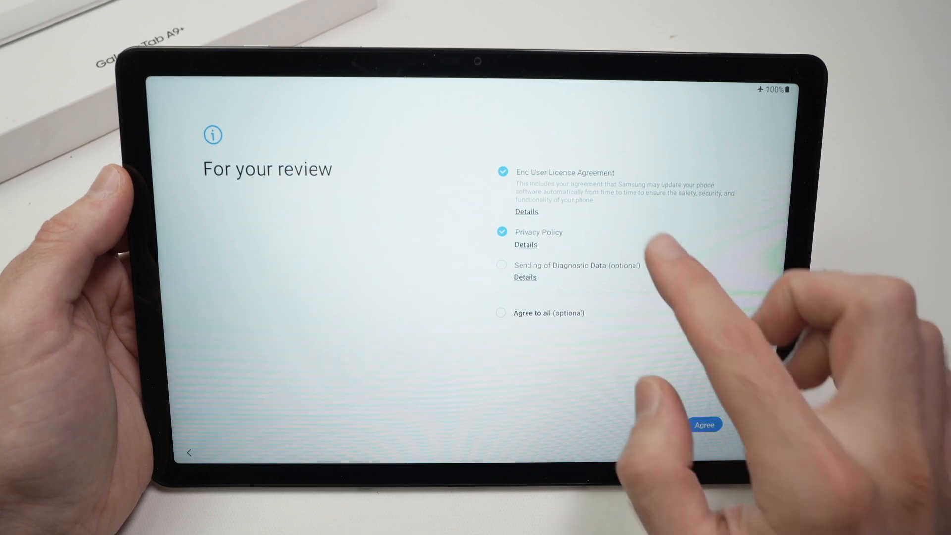
left_click(705, 424)
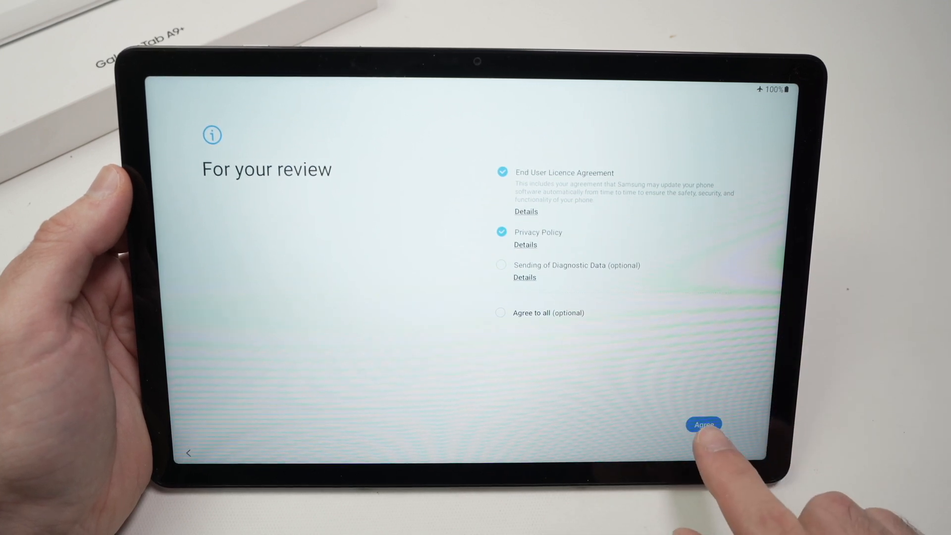
left_click(703, 424)
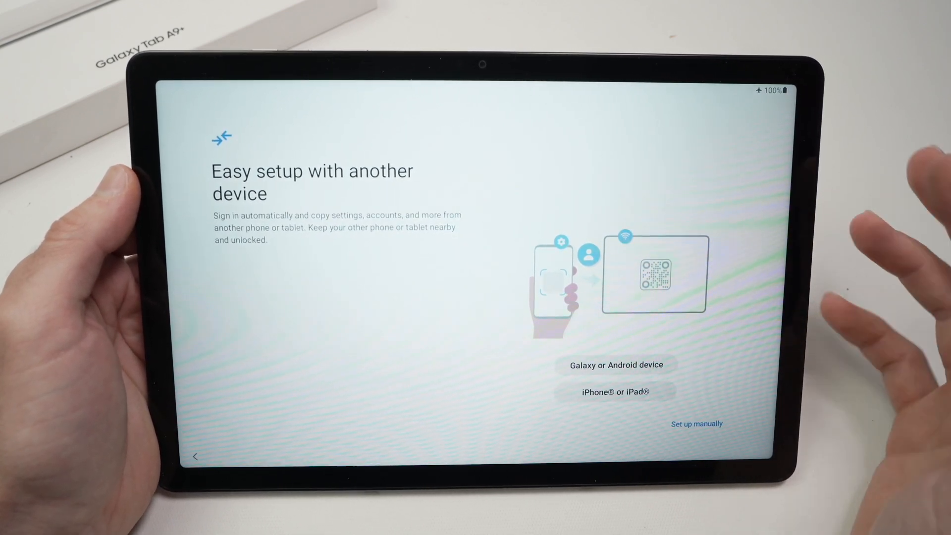
Choose Set up manually instead of copying from another device.
left_click(697, 424)
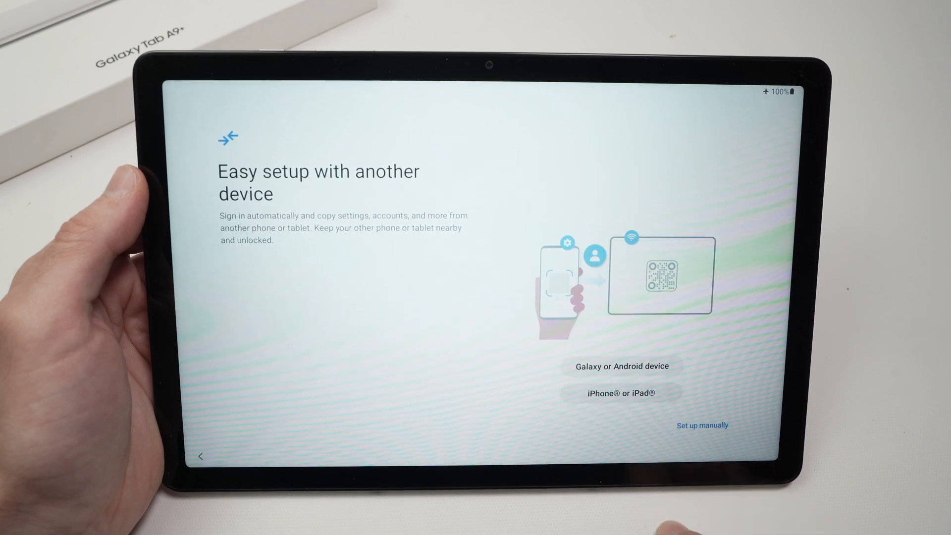
left_click(702, 425)
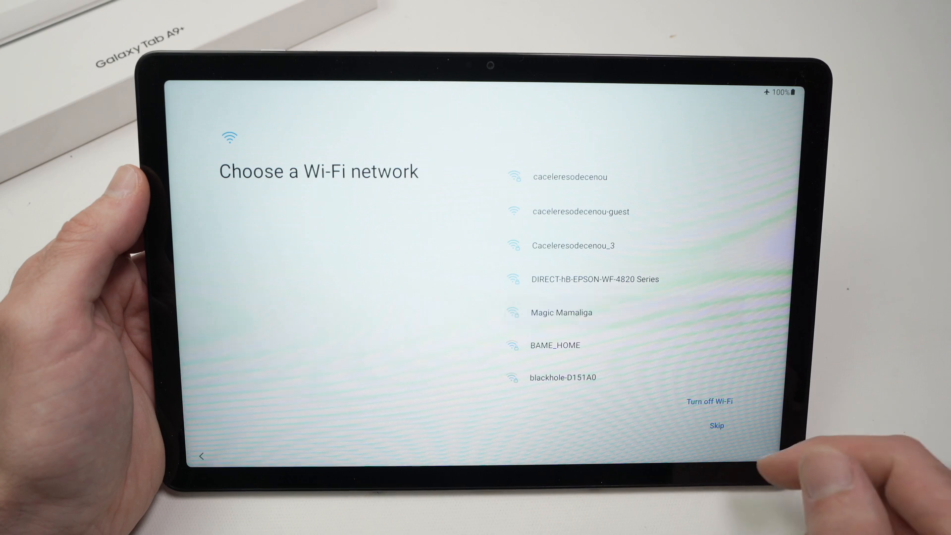
Join the Magic Mamaliga Wi-Fi network with its password.
left_click(561, 312)
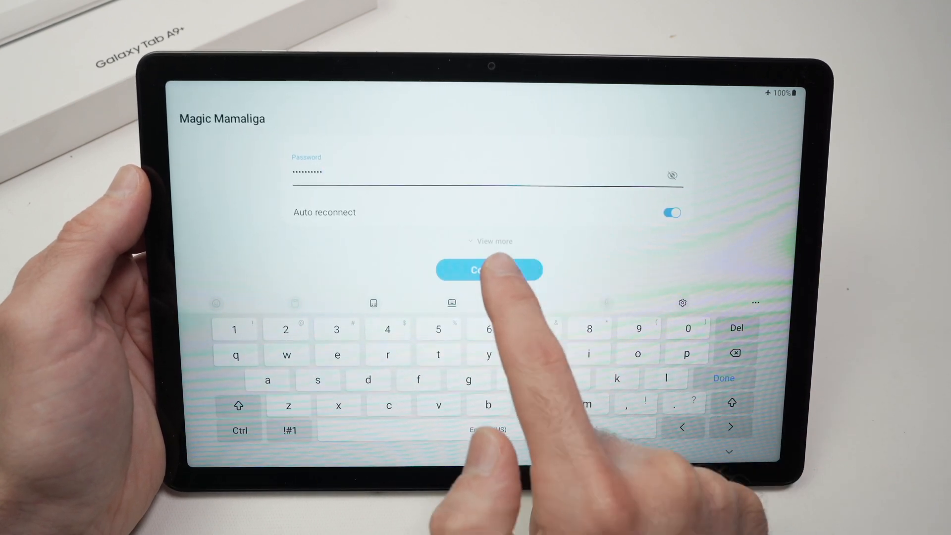
left_click(489, 270)
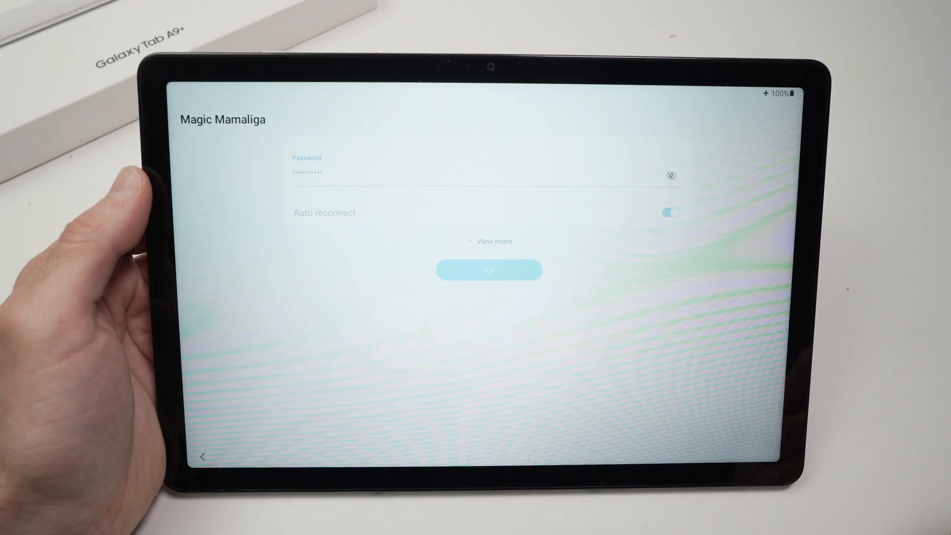
left_click(489, 270)
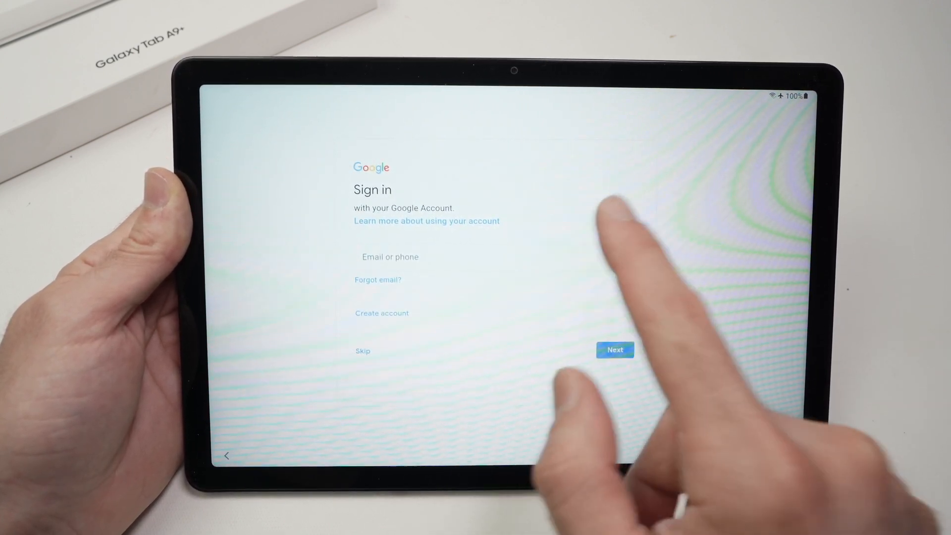
left_click(390, 257)
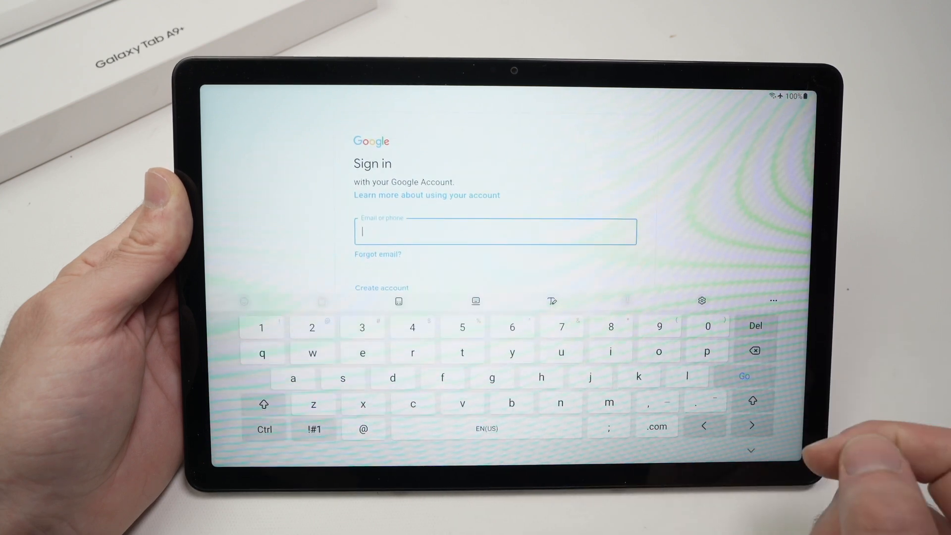
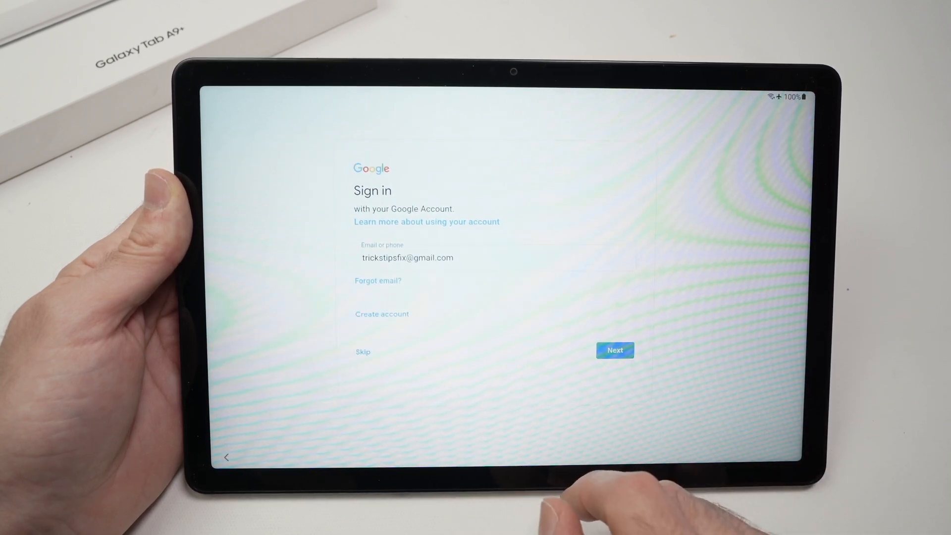
left_click(614, 350)
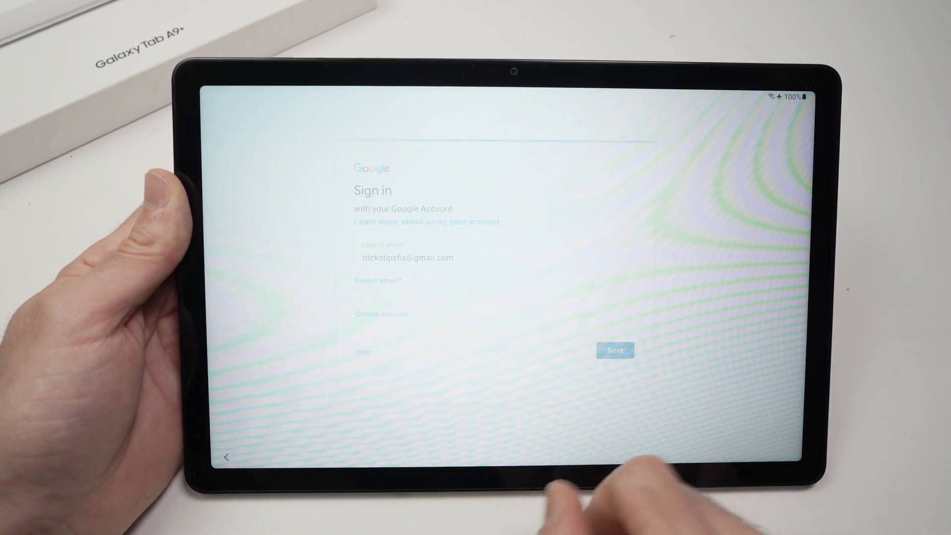
left_click(615, 351)
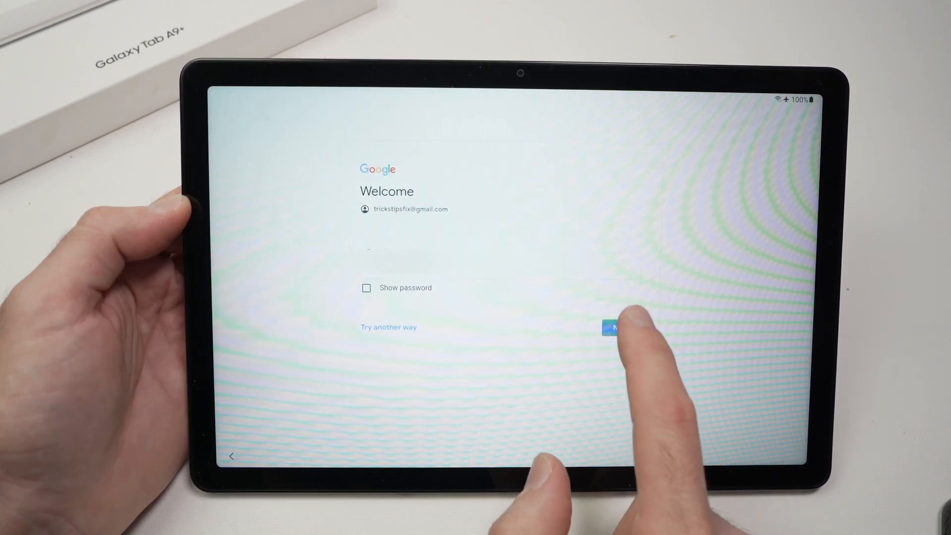
left_click(614, 328)
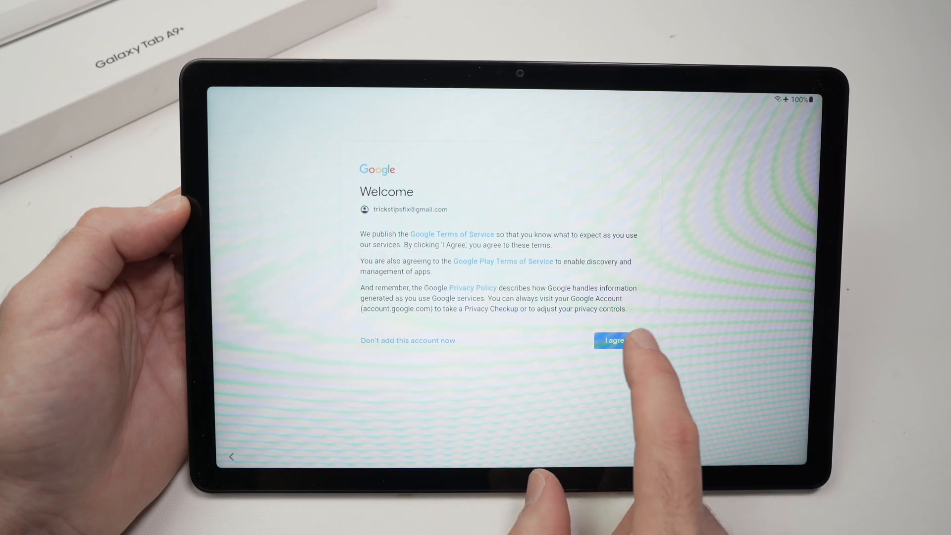
Agree to Google's terms of service and accept the Google services settings.
left_click(616, 340)
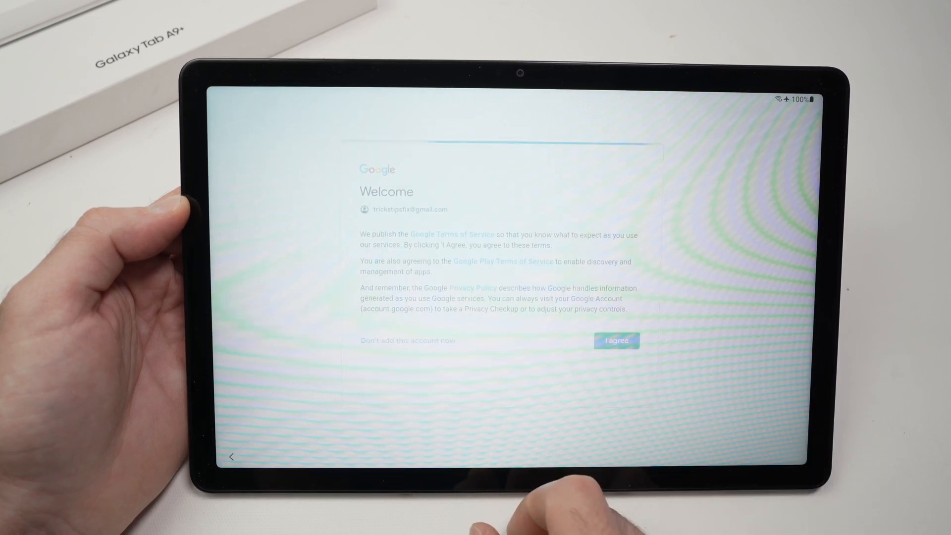
left_click(616, 340)
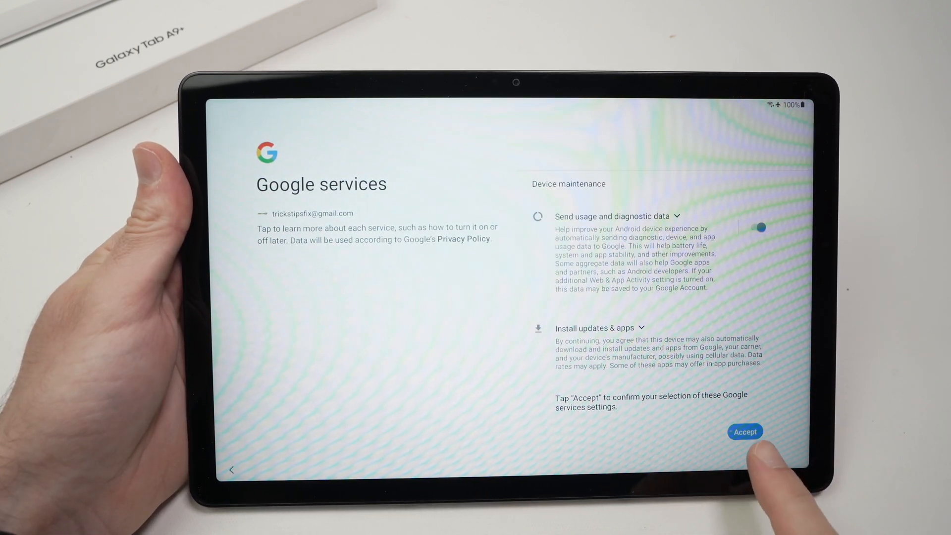
left_click(744, 431)
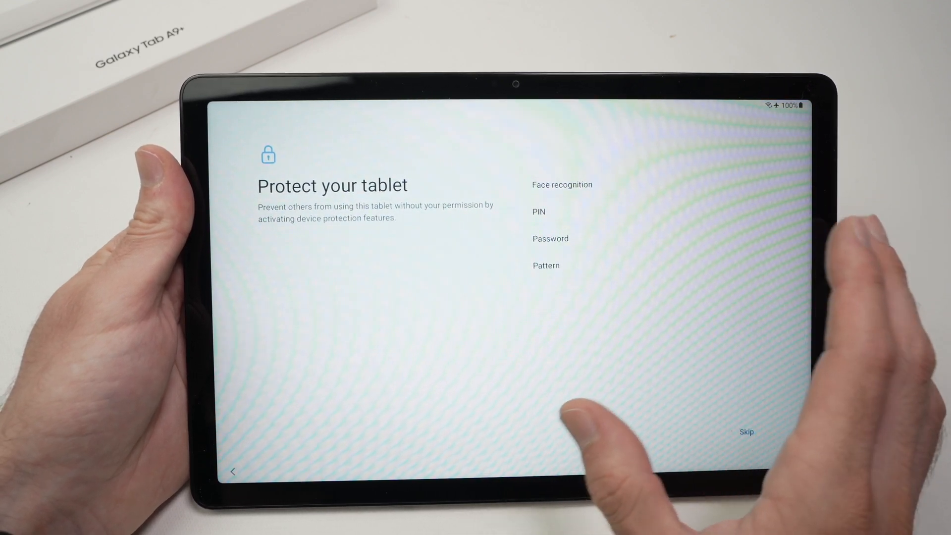
Skip setting a screen lock on the Protect your tablet screen and confirm.
left_click(538, 212)
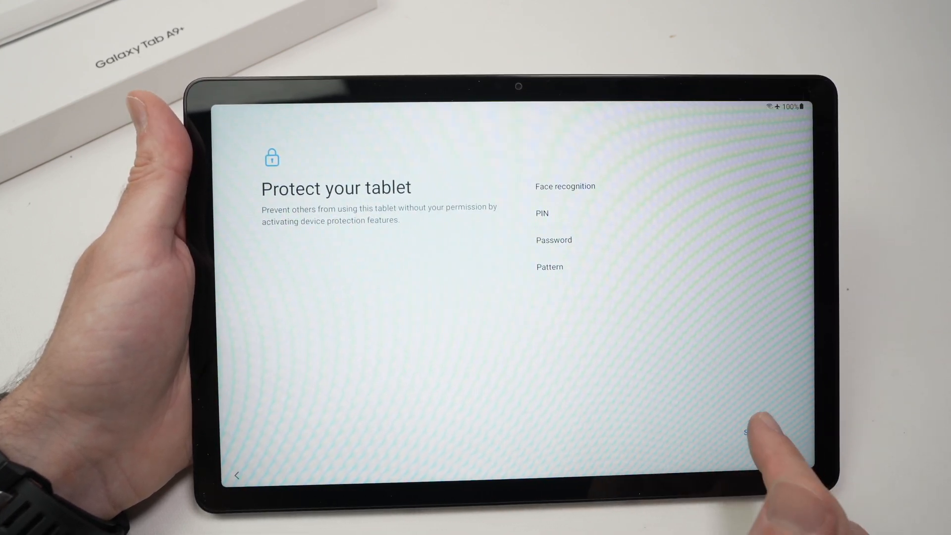
left_click(751, 431)
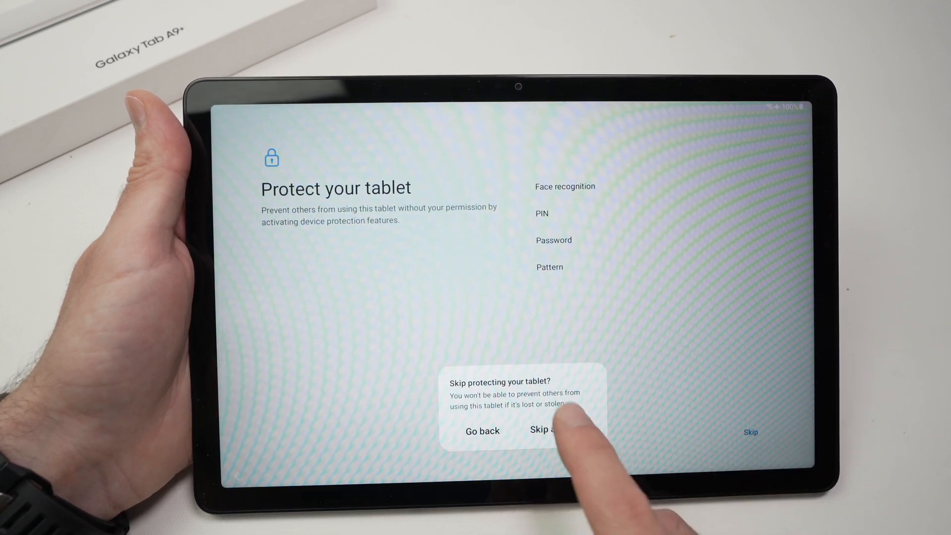
left_click(542, 429)
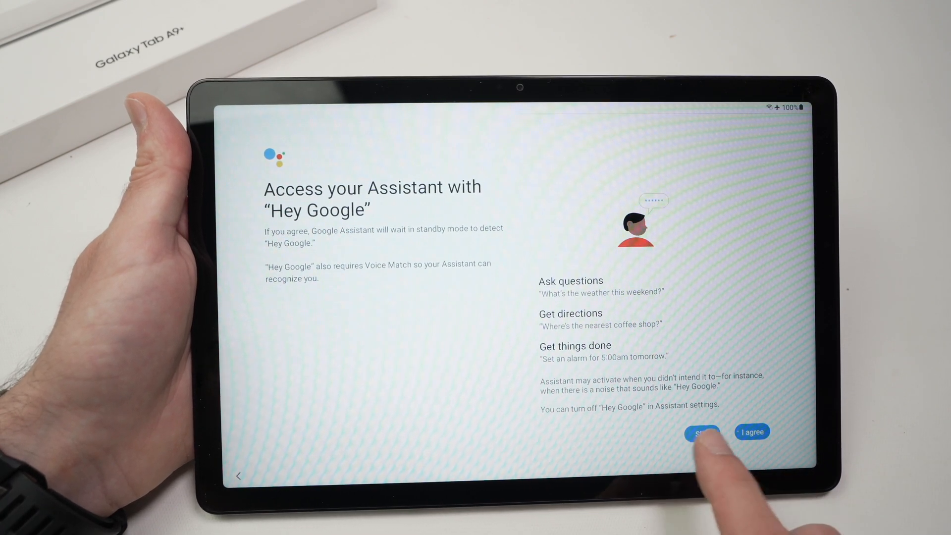
Decline Hey Google and skip the lock-screen Assistant option.
left_click(751, 432)
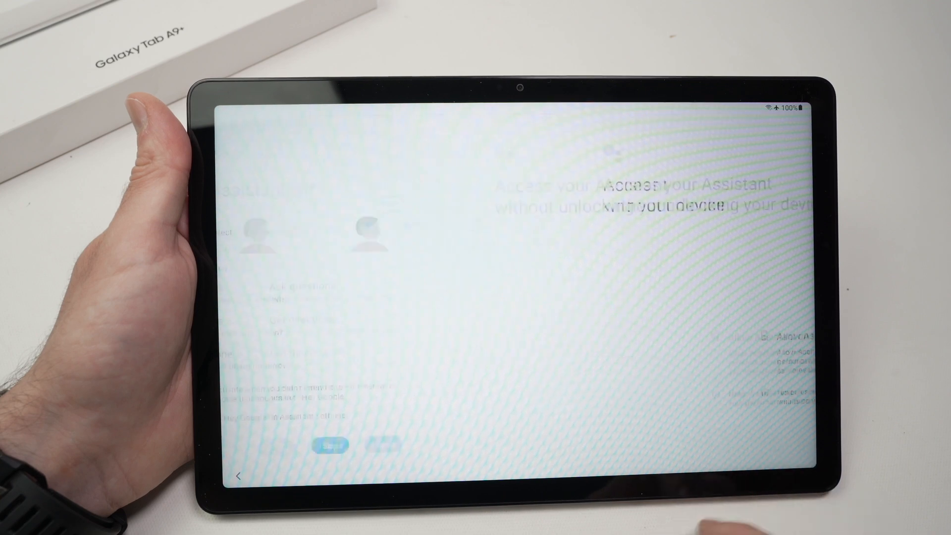
left_click(330, 446)
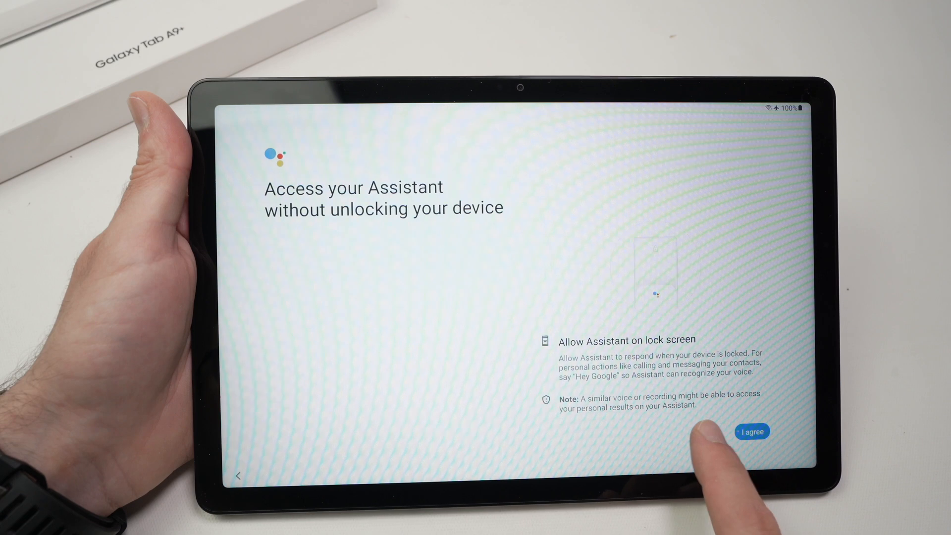
left_click(751, 431)
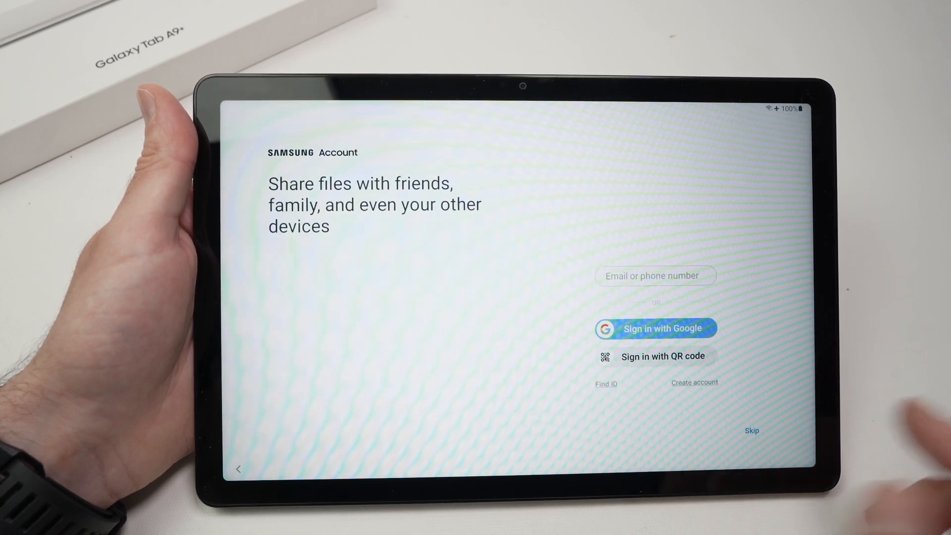
Skip Samsung account sign-in and confirm in the 'Skip out on all this?' dialog.
left_click(751, 430)
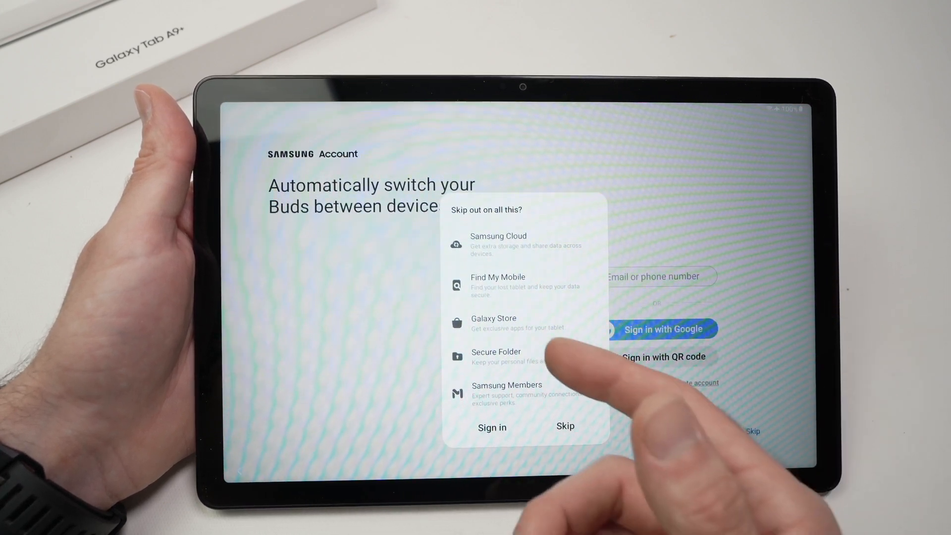
left_click(564, 427)
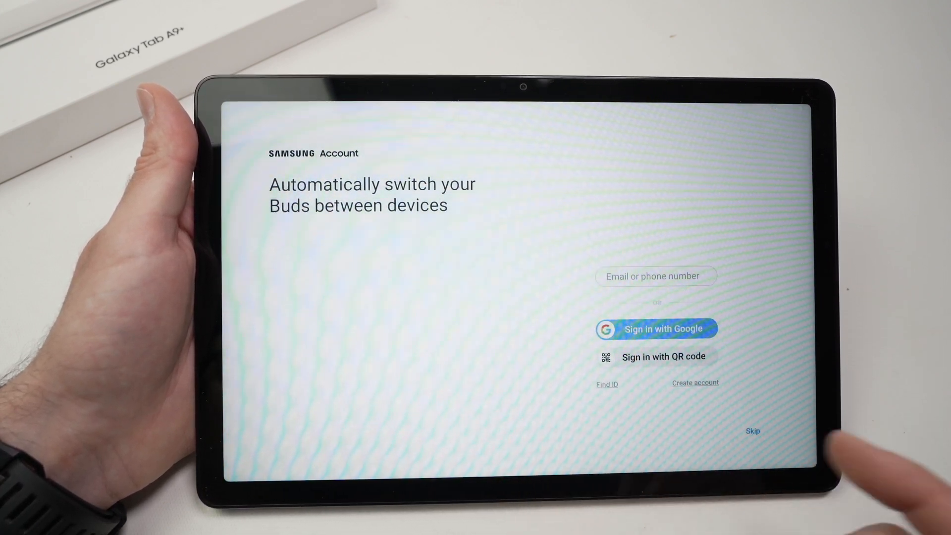
left_click(753, 430)
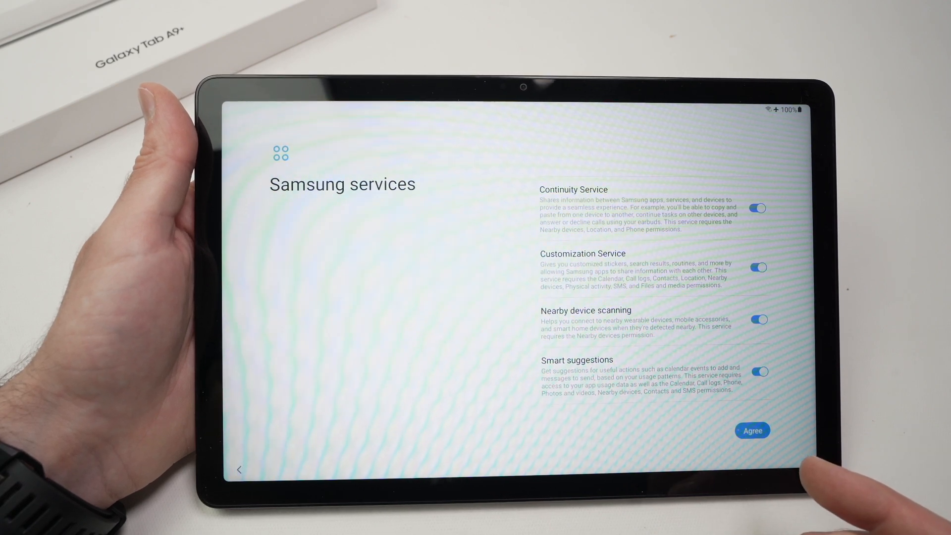
Agree to all Samsung services and keep the Light display theme.
left_click(752, 430)
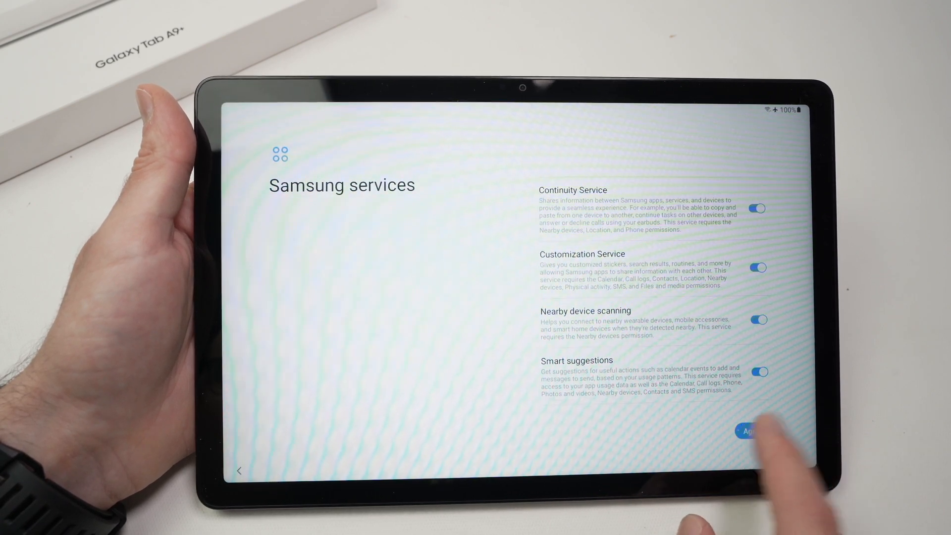
left_click(750, 431)
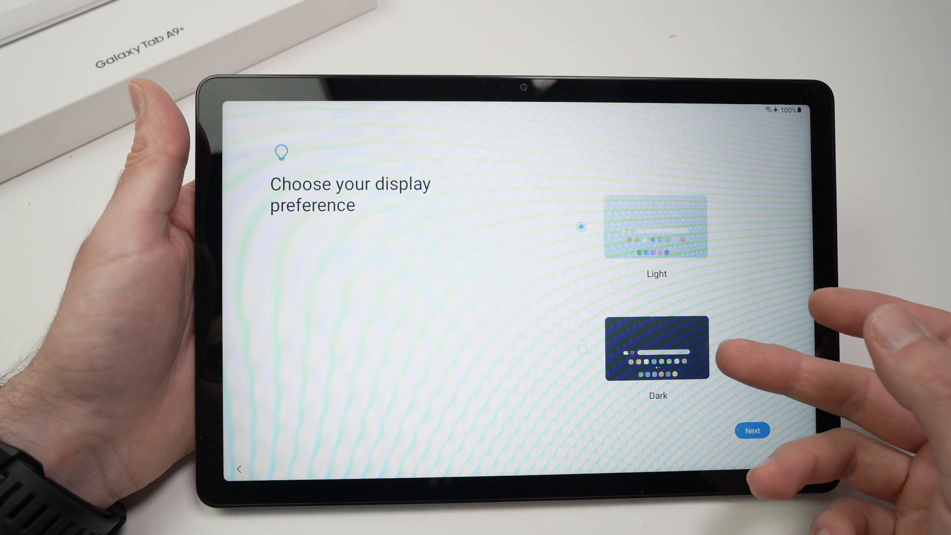
left_click(656, 350)
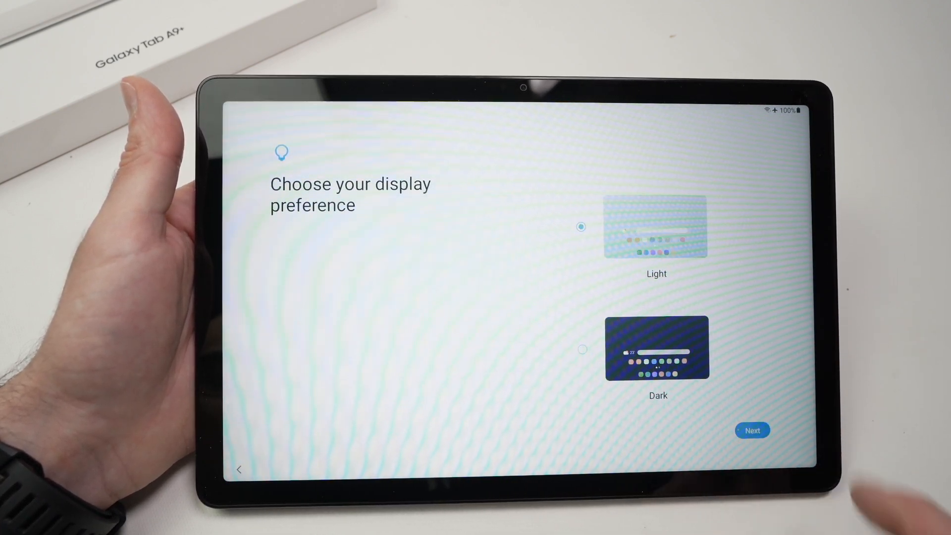
left_click(752, 430)
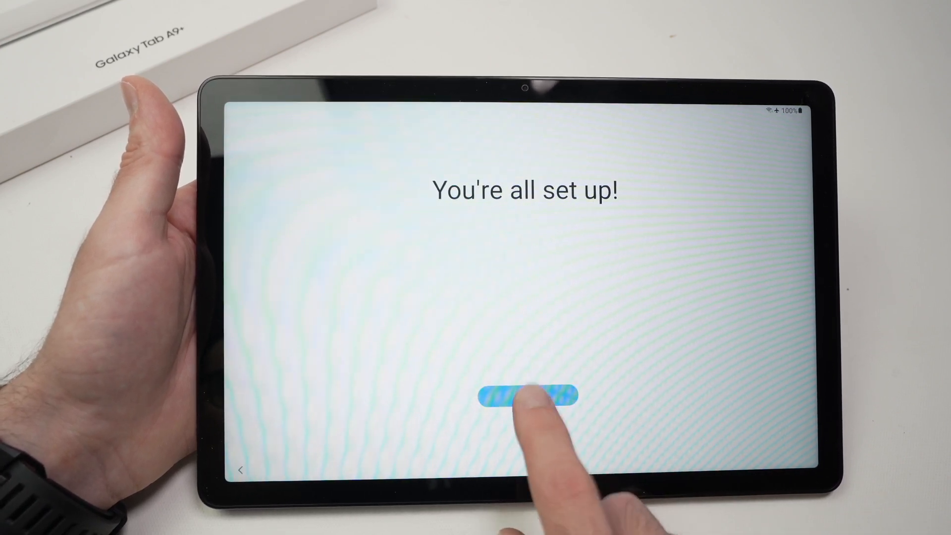
Tap Finish on the 'You're all set up!' screen.
left_click(526, 395)
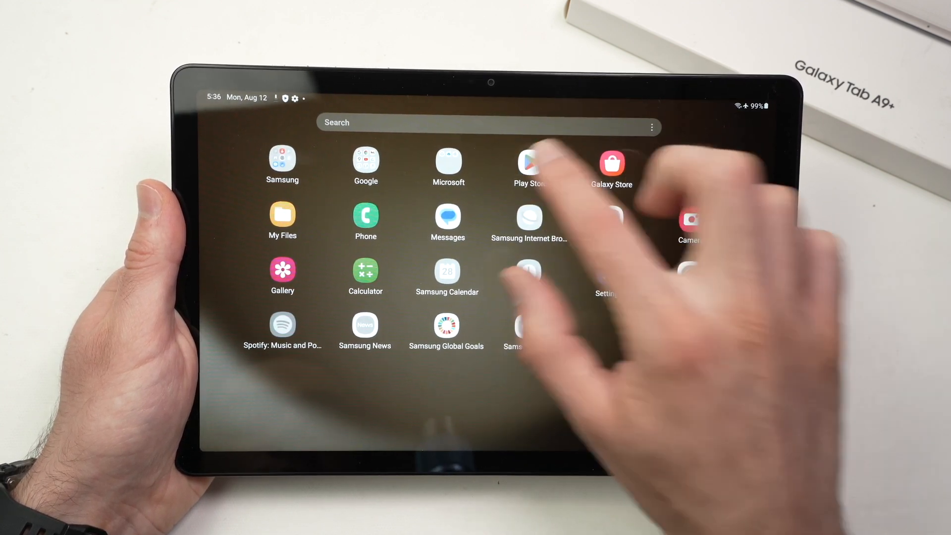
Open Google Play Store and scroll through the Games section.
left_click(528, 164)
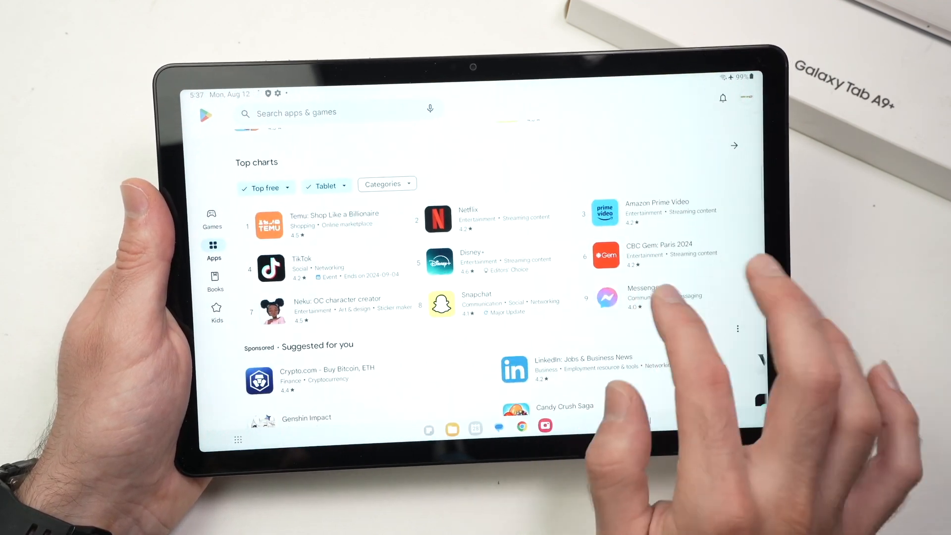
scroll("down", 3)
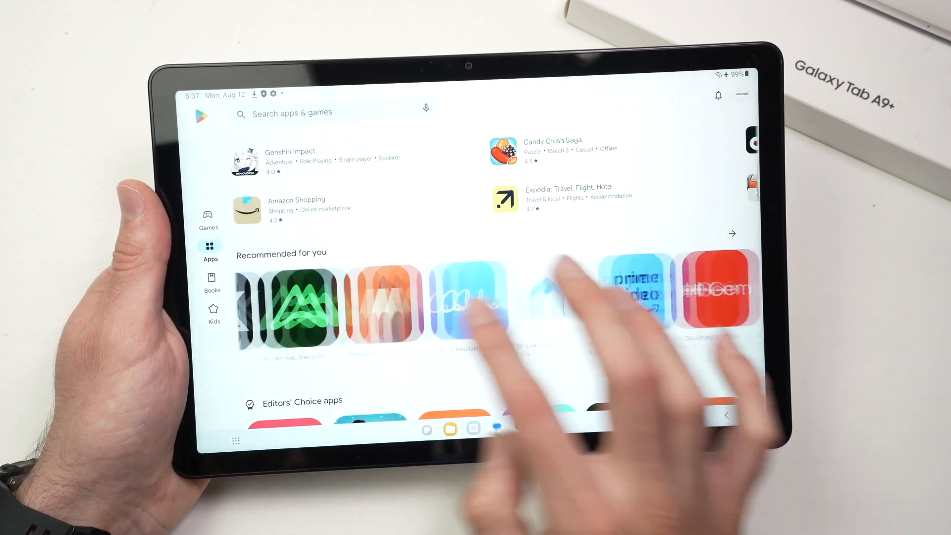
scroll("left", 3)
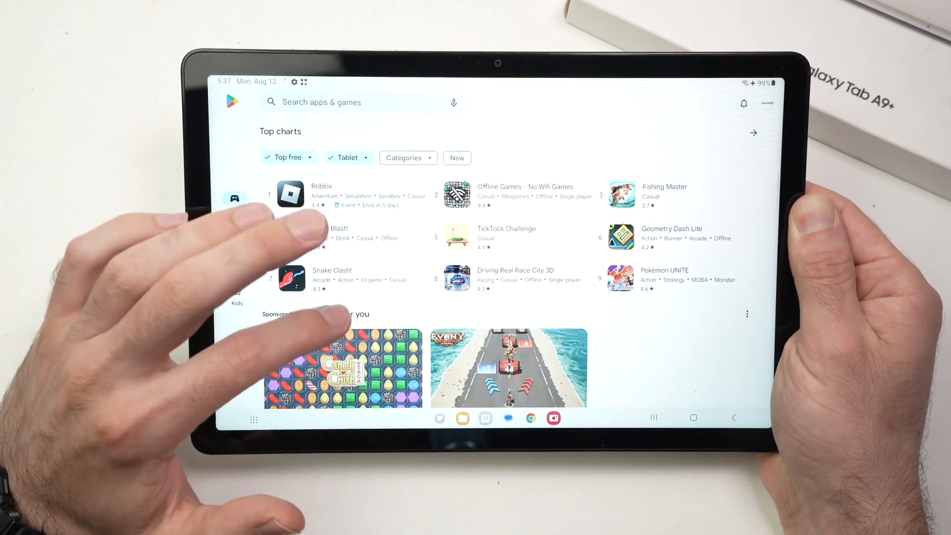
scroll("down", 3)
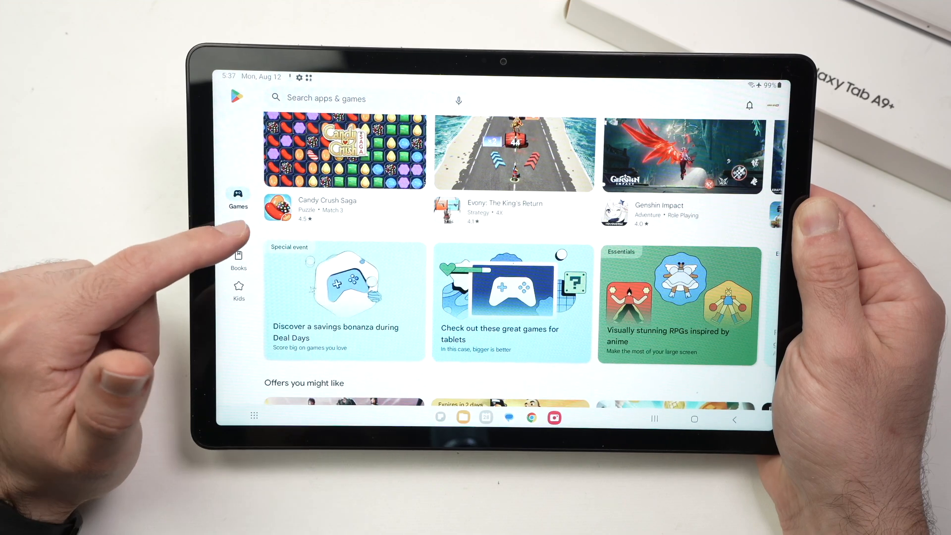
Browse the Apps, Books and Kids sections, then bring up an empty store search page.
left_click(239, 225)
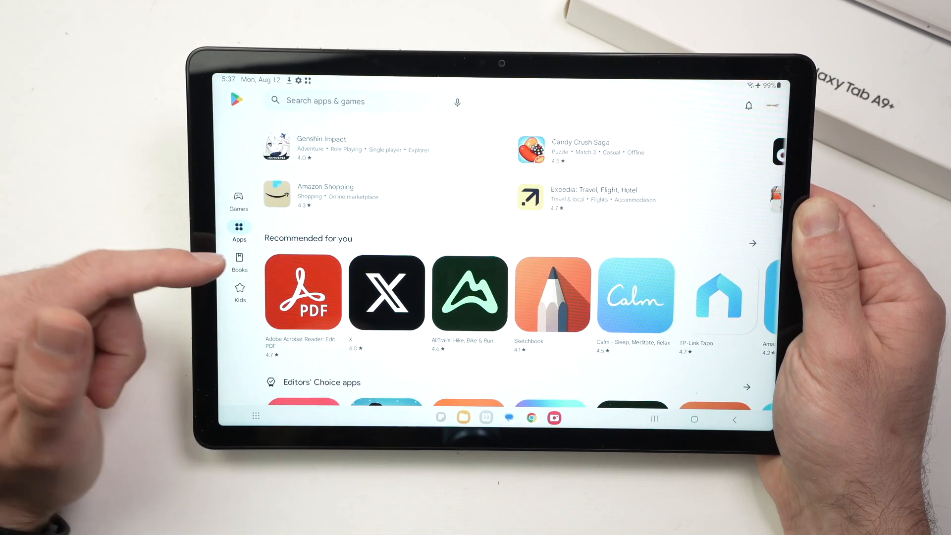
left_click(239, 263)
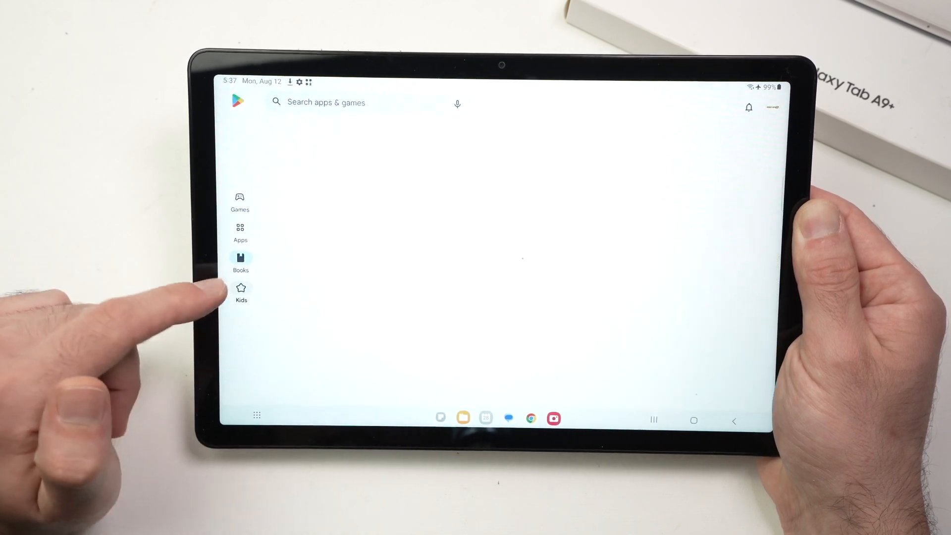
left_click(240, 292)
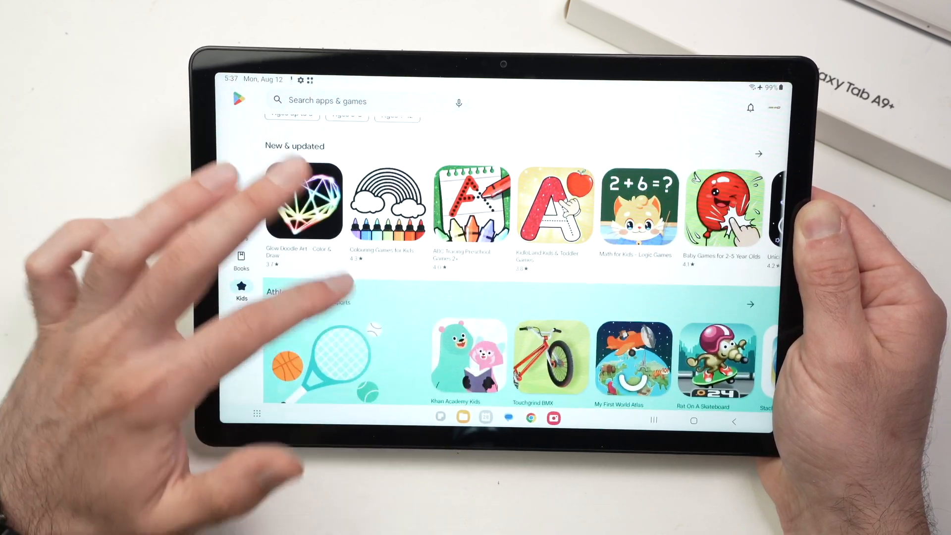
scroll("down", 3)
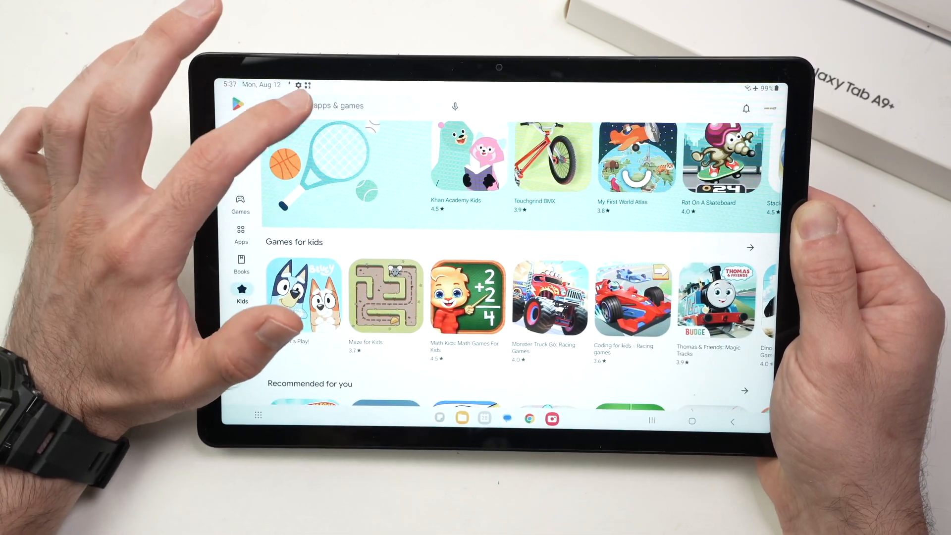
left_click(327, 106)
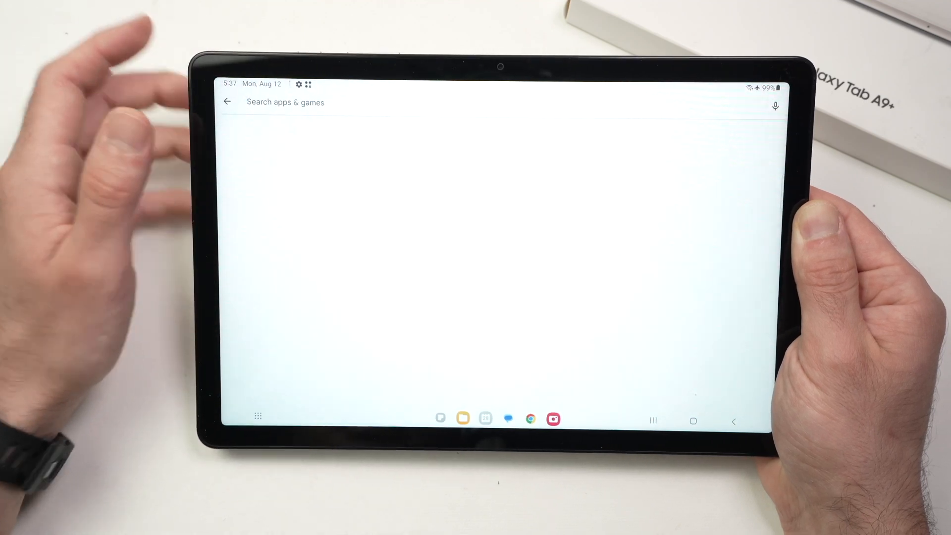
Search the Play Store for 'x' and scroll the results to the X app by X Corp.
left_click(285, 102)
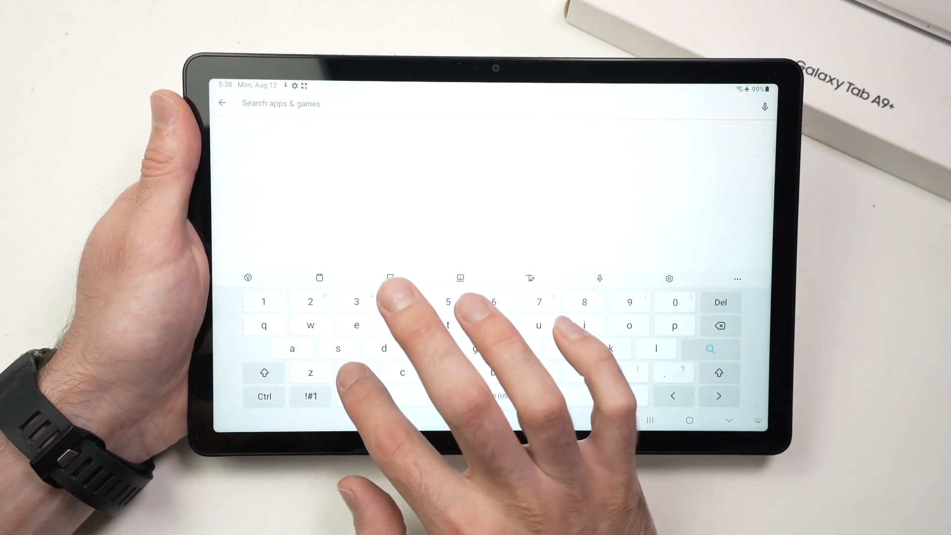
type("x")
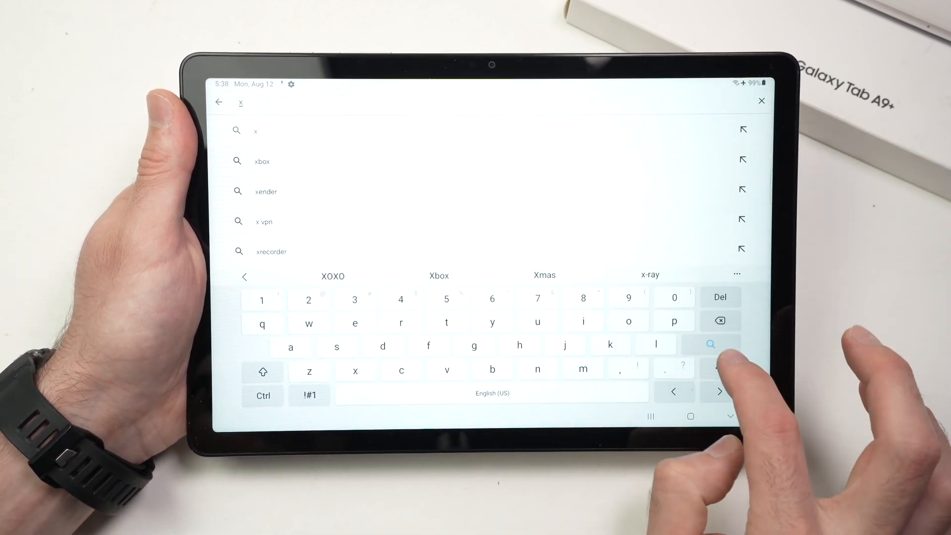
left_click(710, 343)
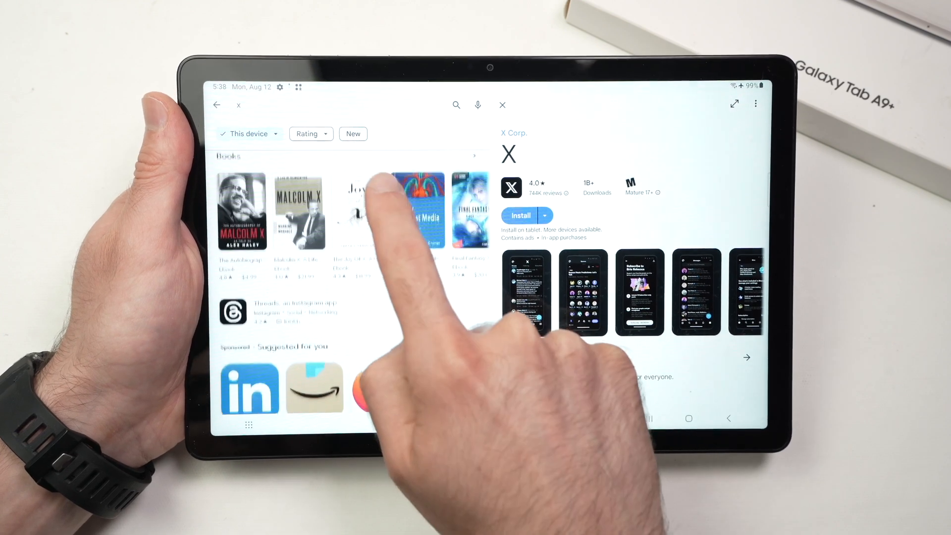
scroll("down", 3)
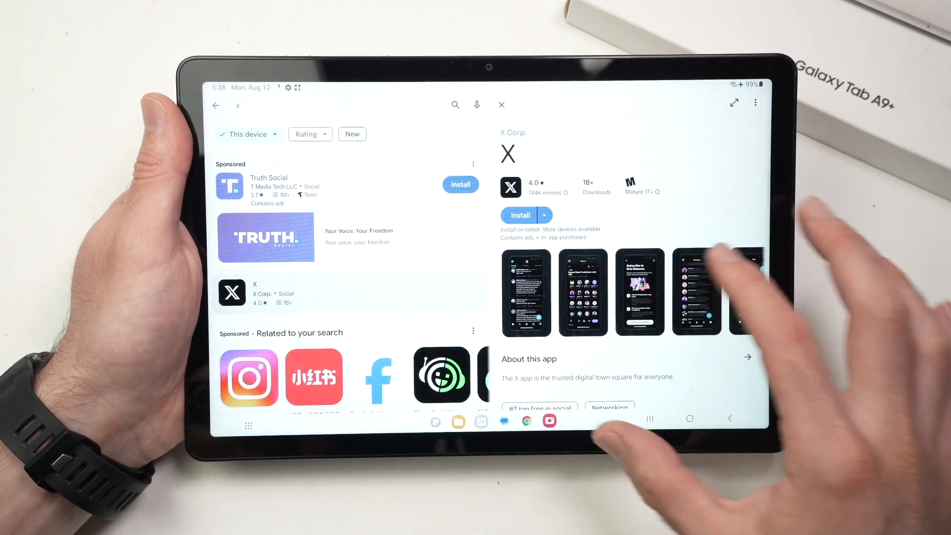
scroll("left", 3)
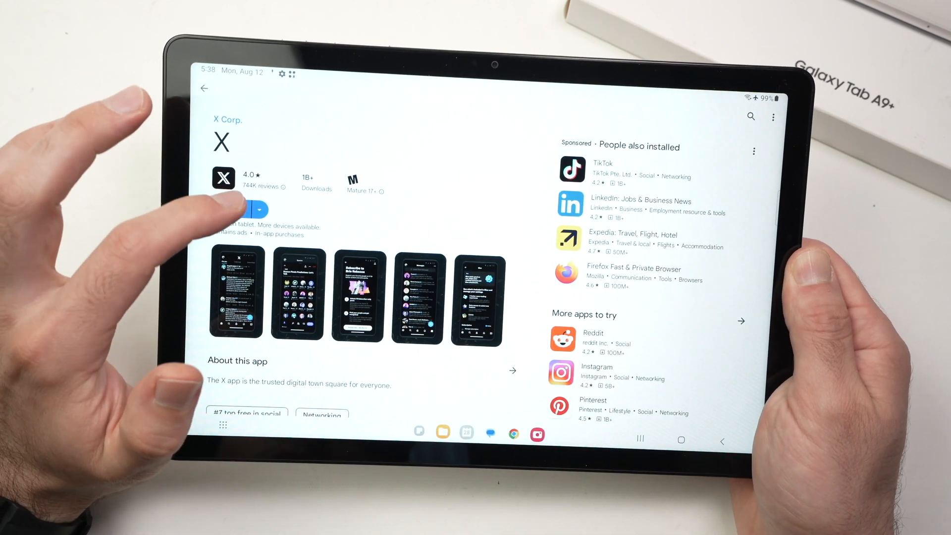
Install the X app and find its icon in the app drawer.
left_click(248, 209)
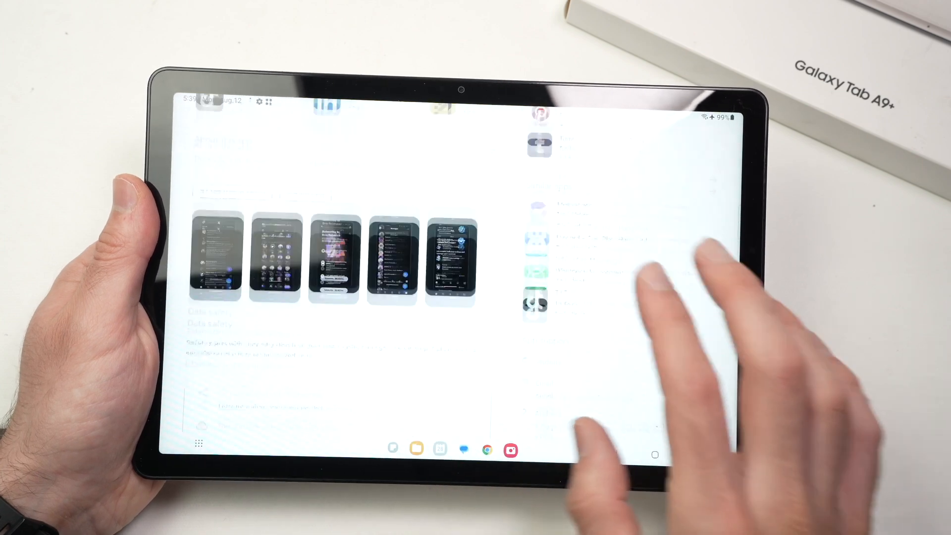
scroll("down", 3)
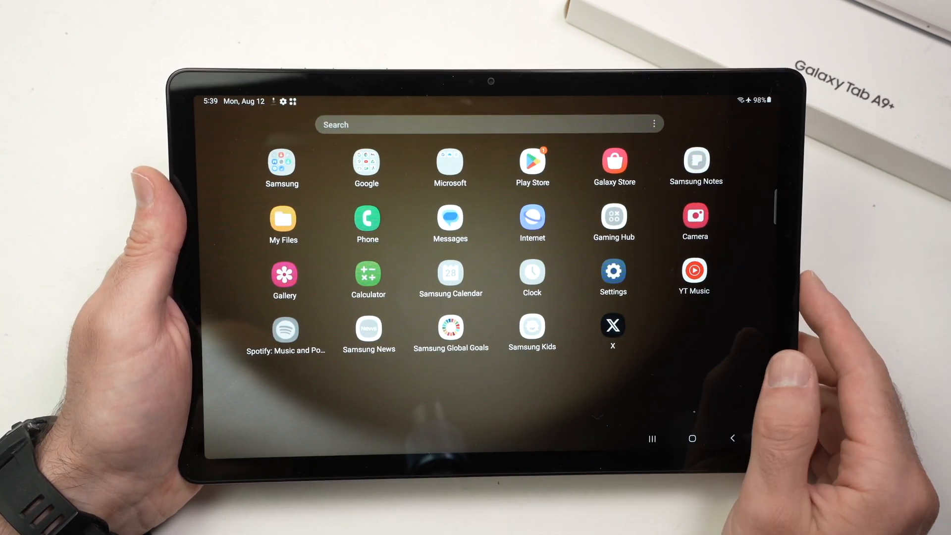
Uninstall X from its icon's options and confirm, then bring up Samsung Calendar's options.
left_click(612, 324)
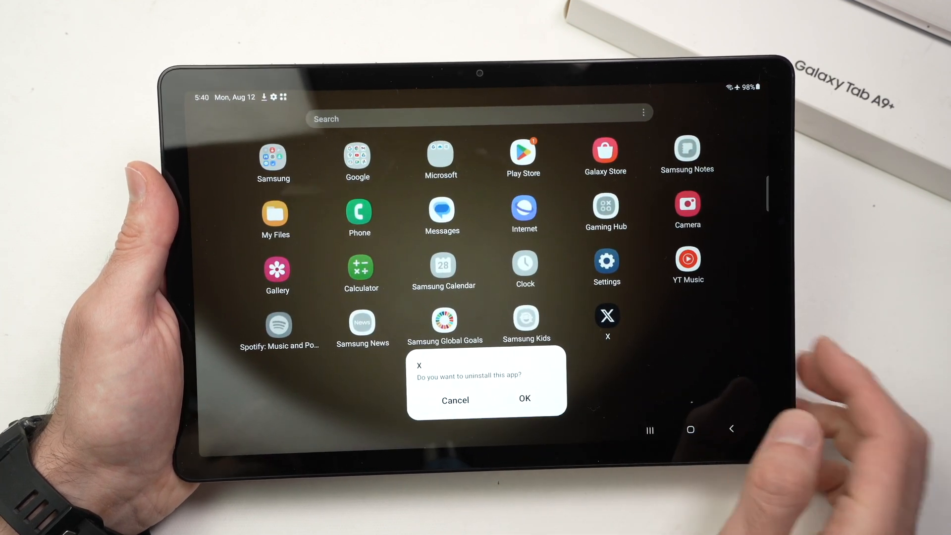
left_click(454, 399)
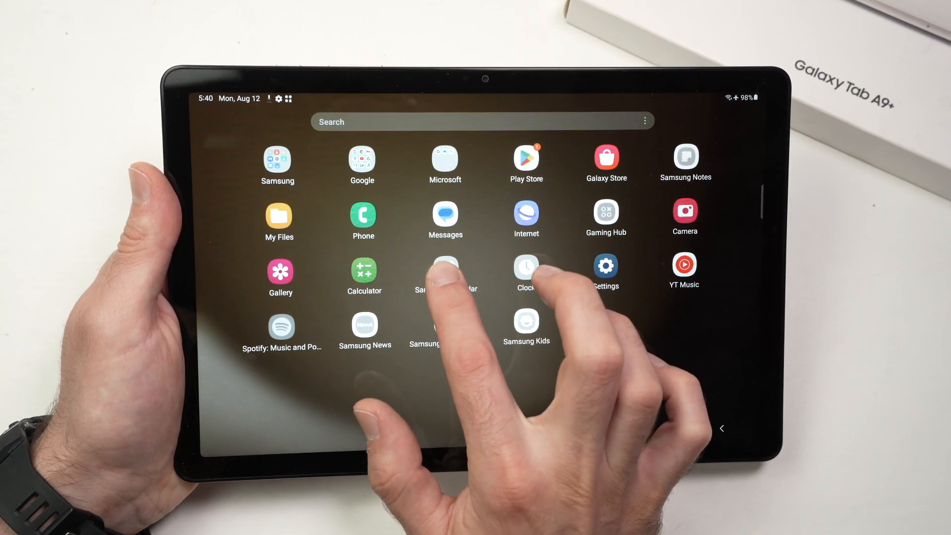
left_click(445, 273)
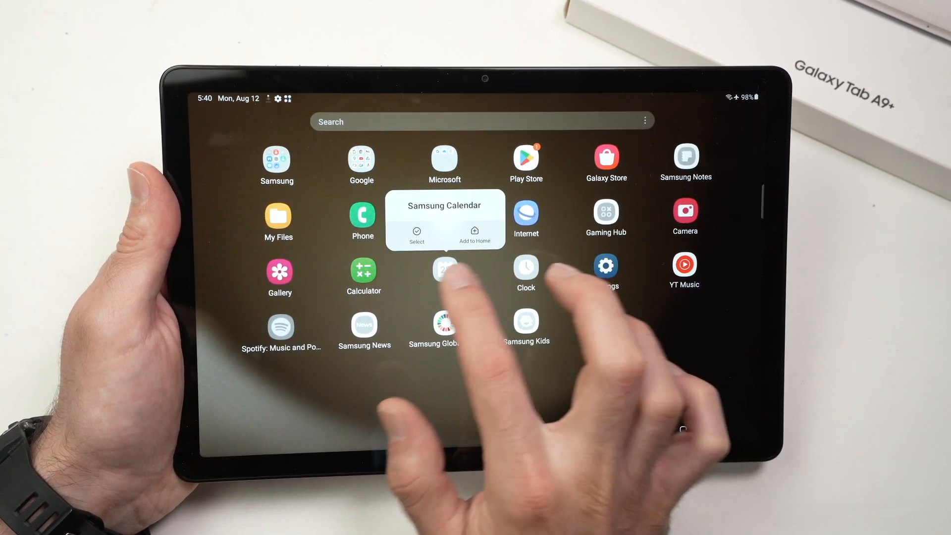